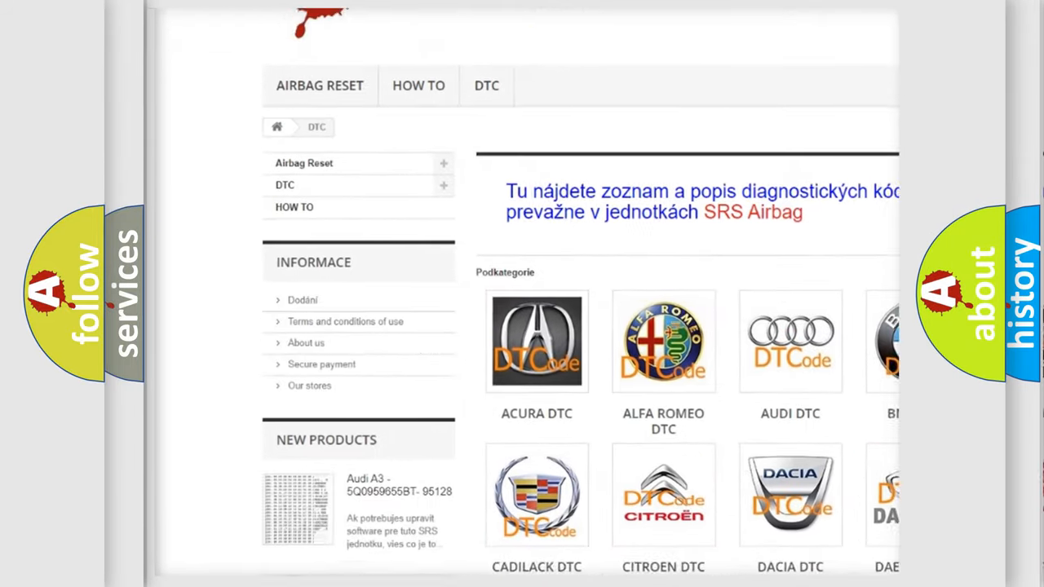
scroll("down", 3)
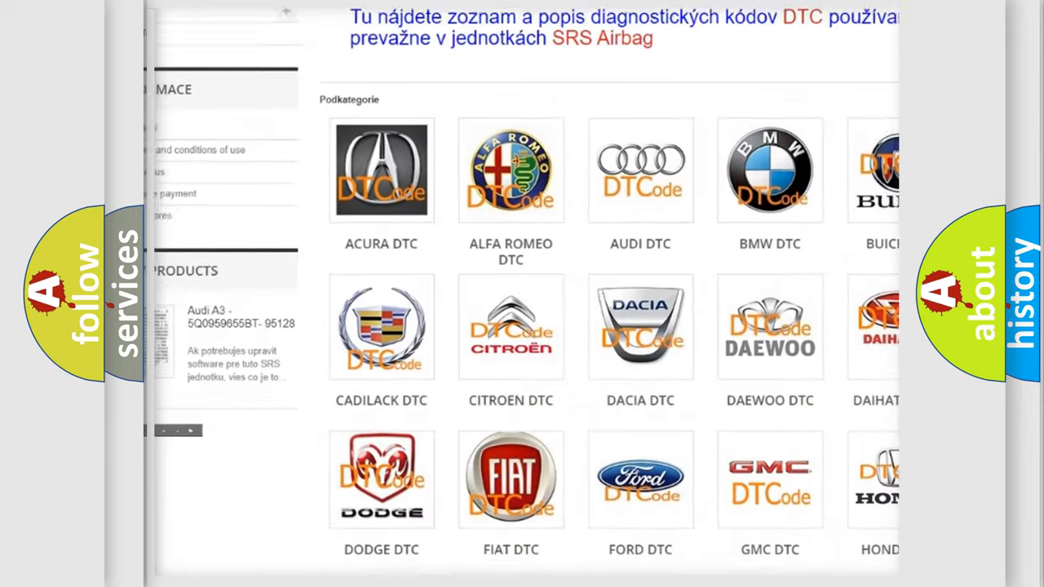
scroll("down", 3)
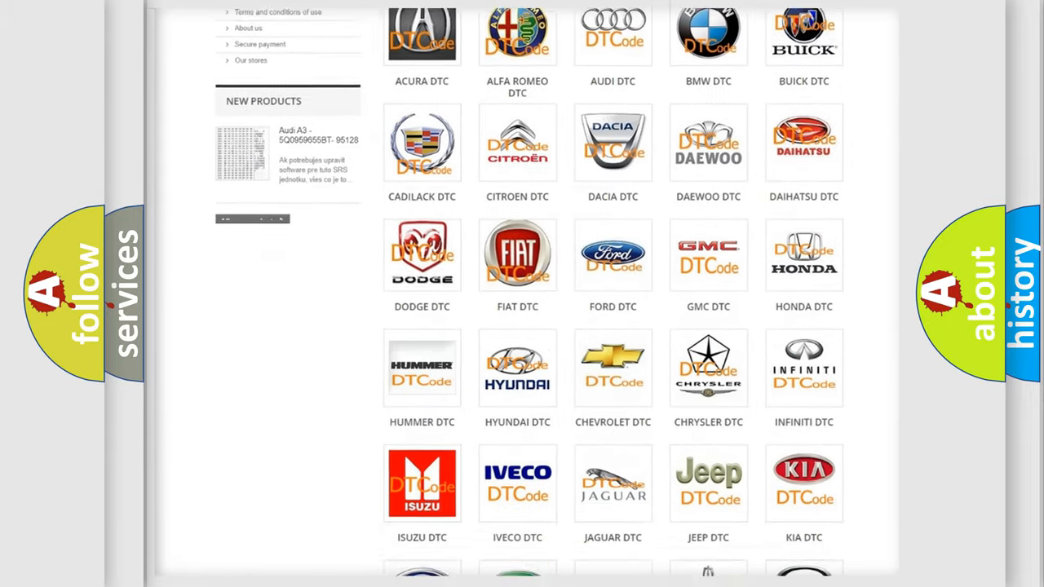
scroll("down", 3)
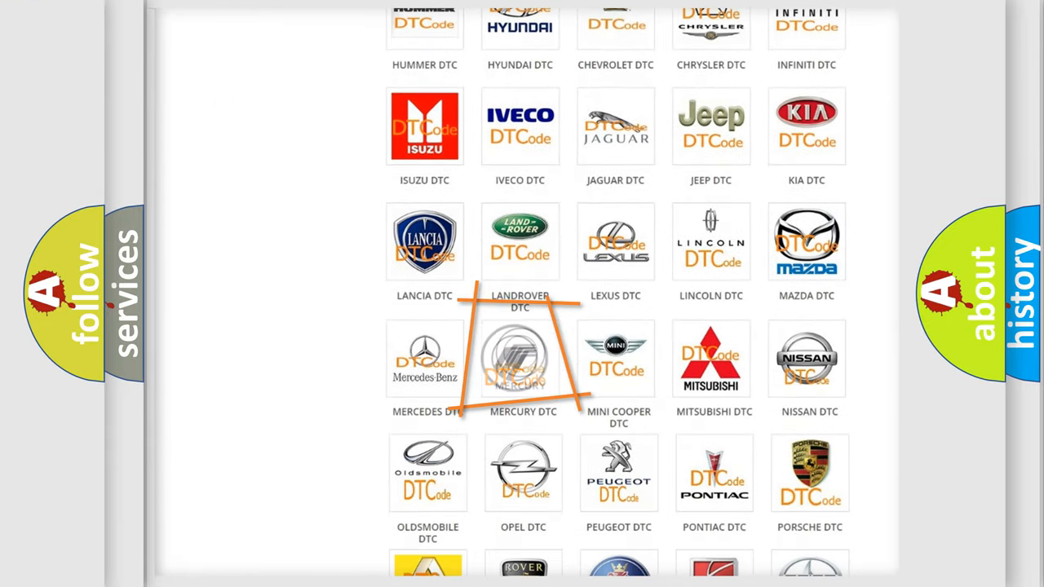